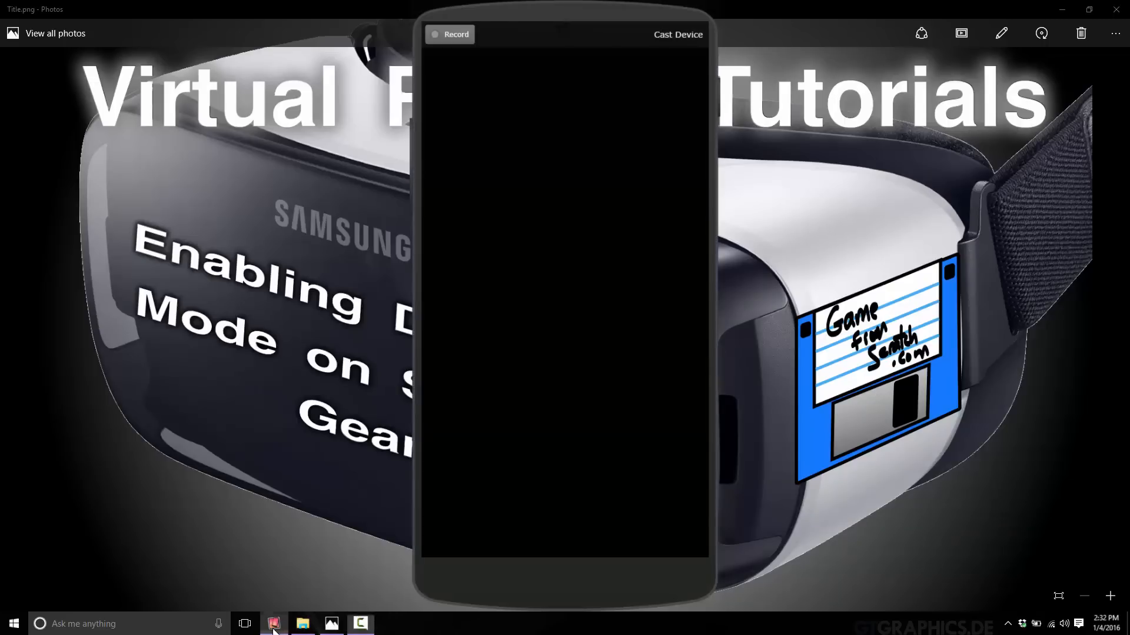
mouse_move(625, 408)
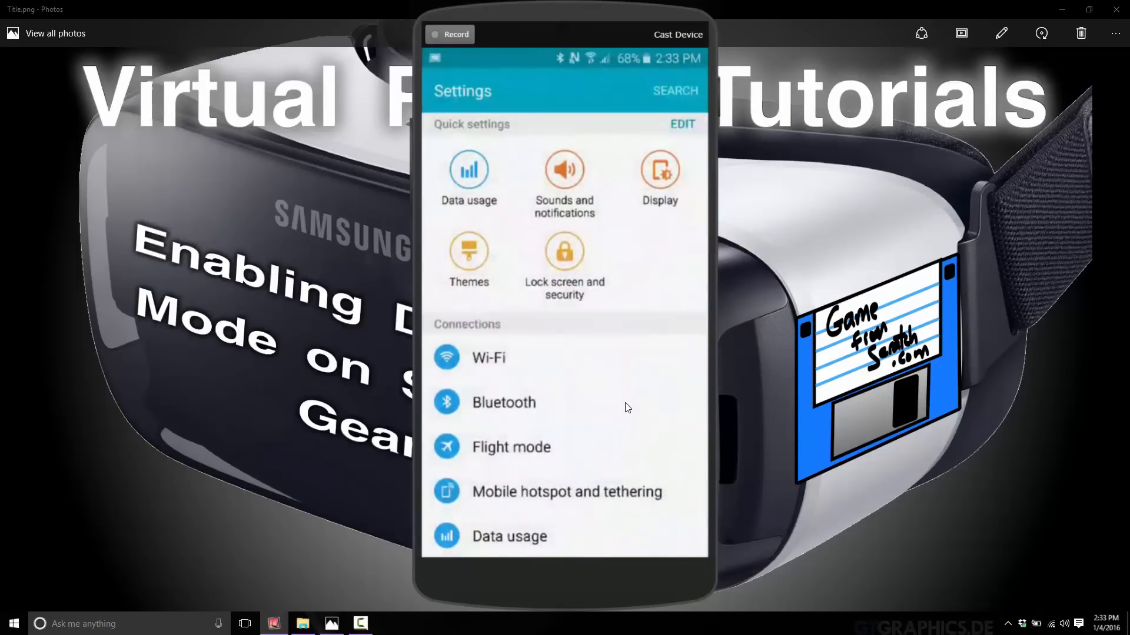
Open Gear VR Service from Applications > Application manager's downloaded apps list.
scroll("down", 3)
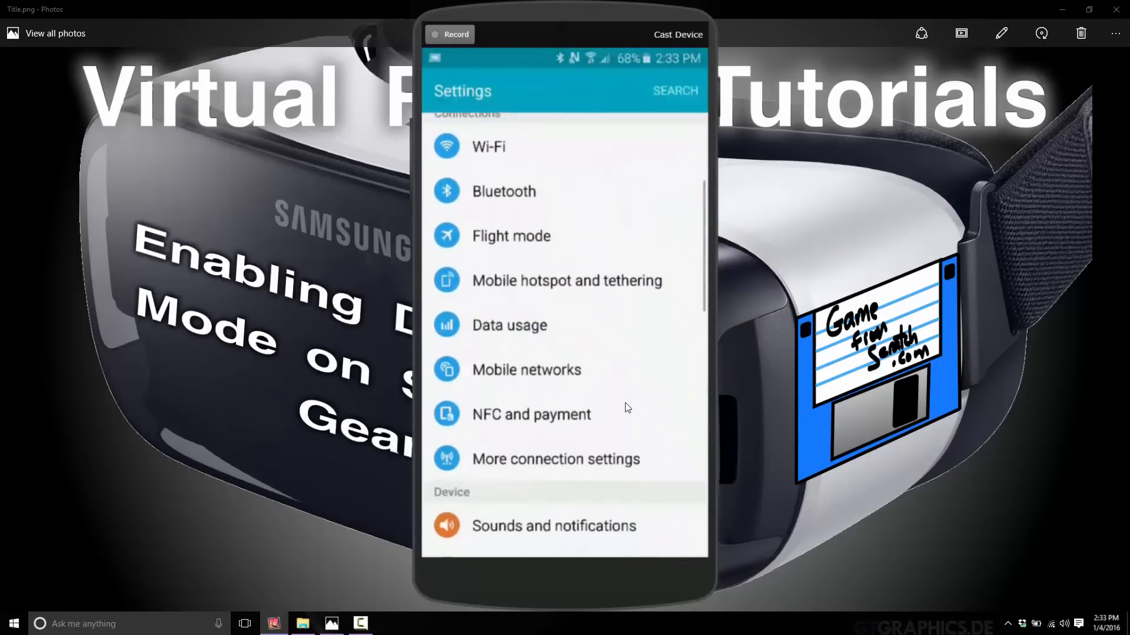
scroll("down", 3)
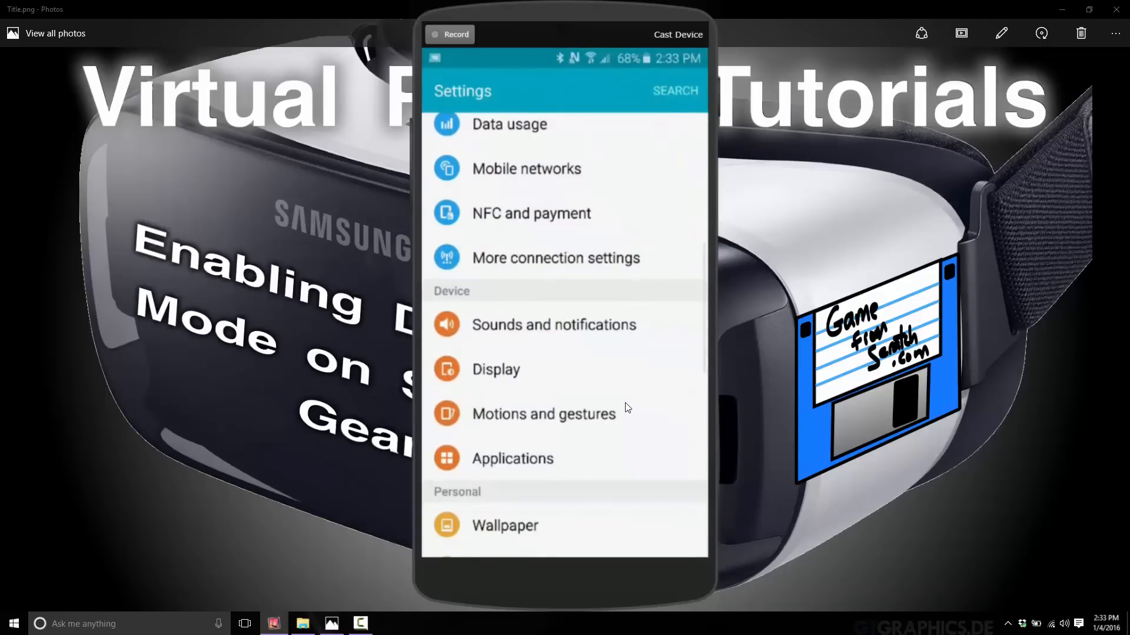
left_click(512, 458)
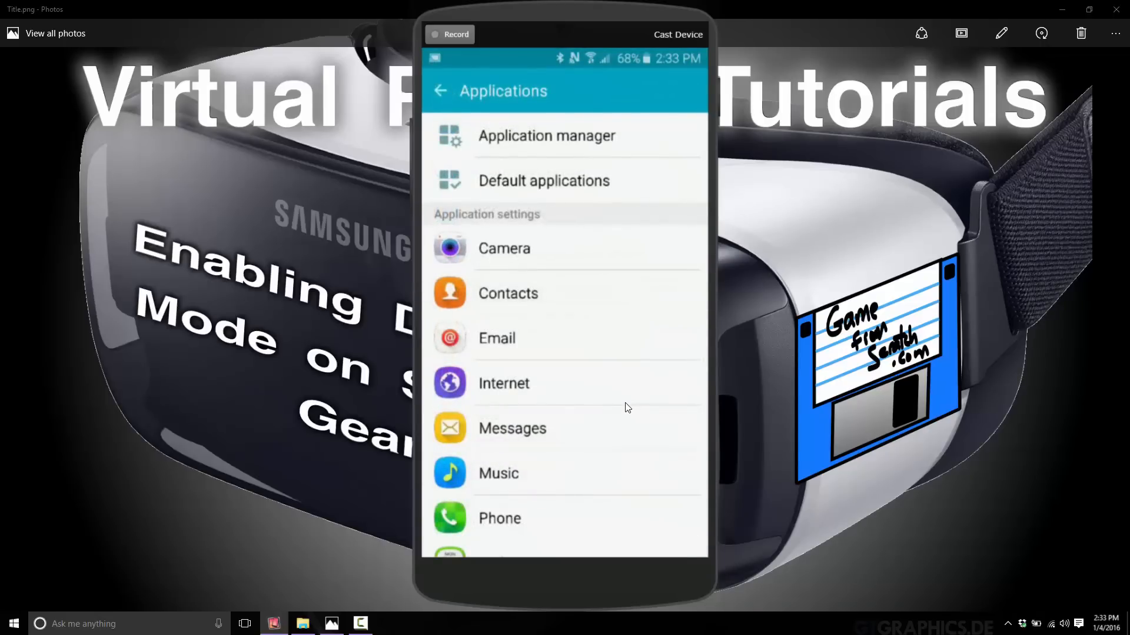
left_click(546, 135)
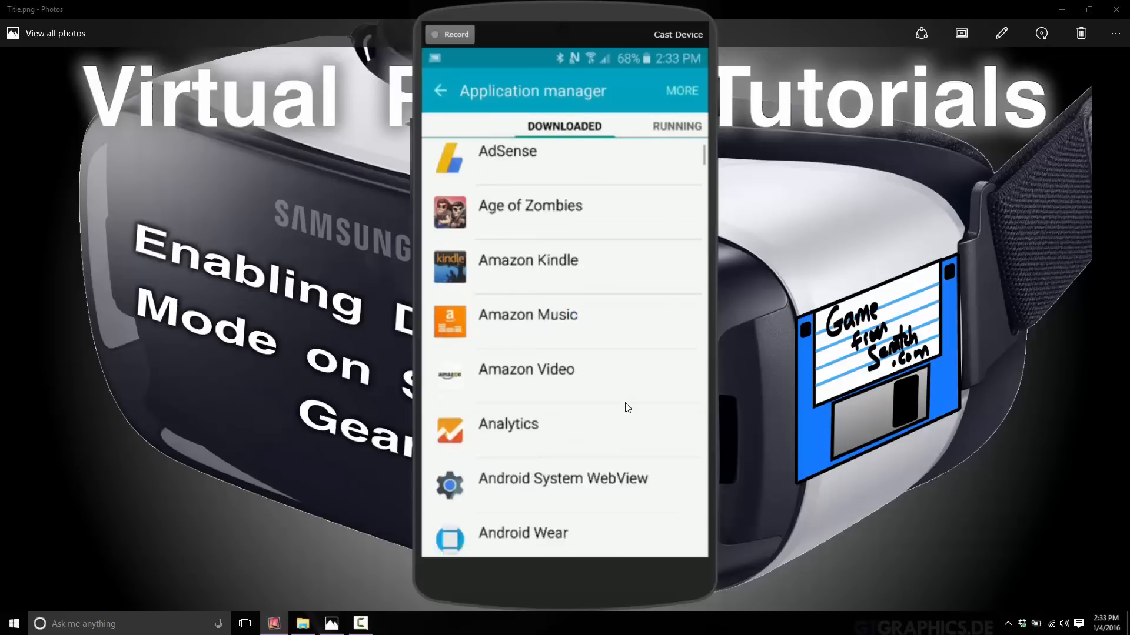
scroll("down", 3)
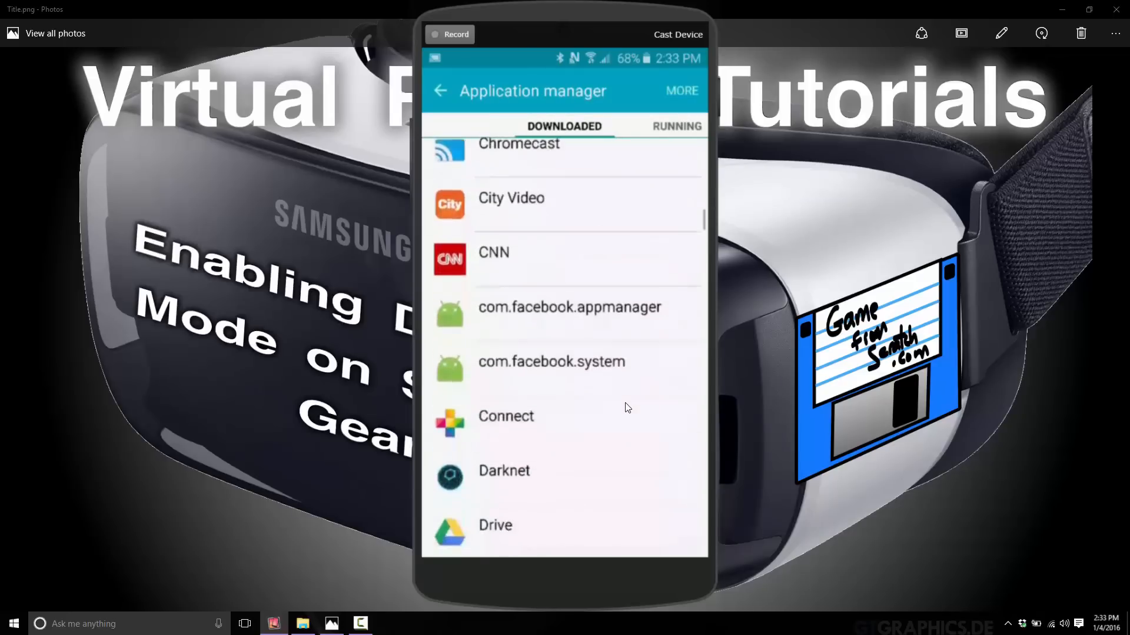
scroll("down", 3)
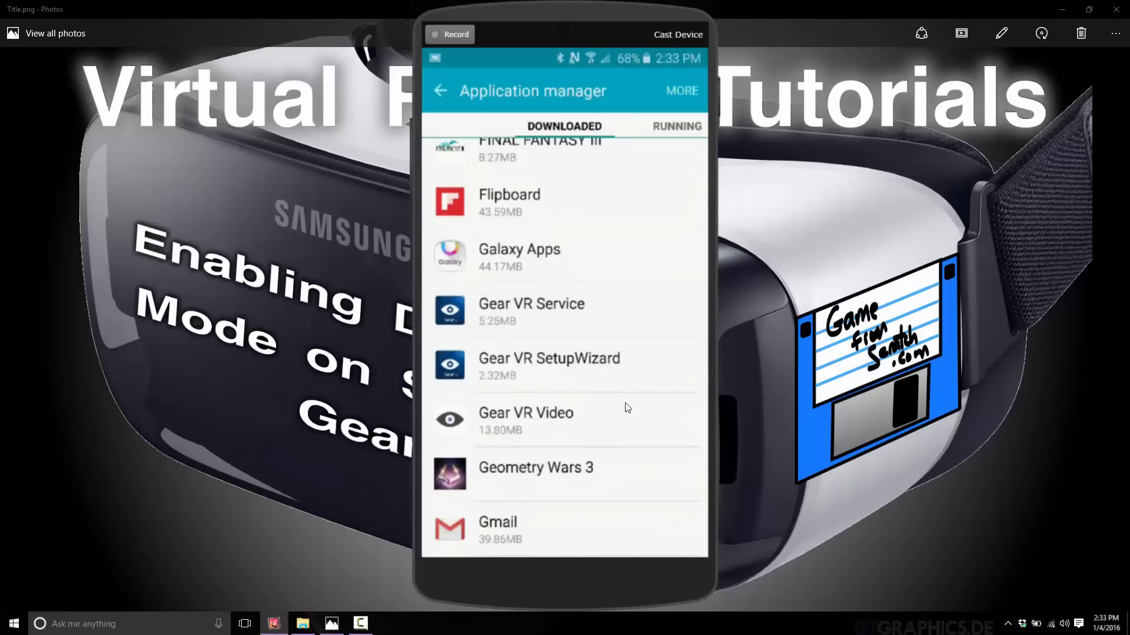
left_click(531, 310)
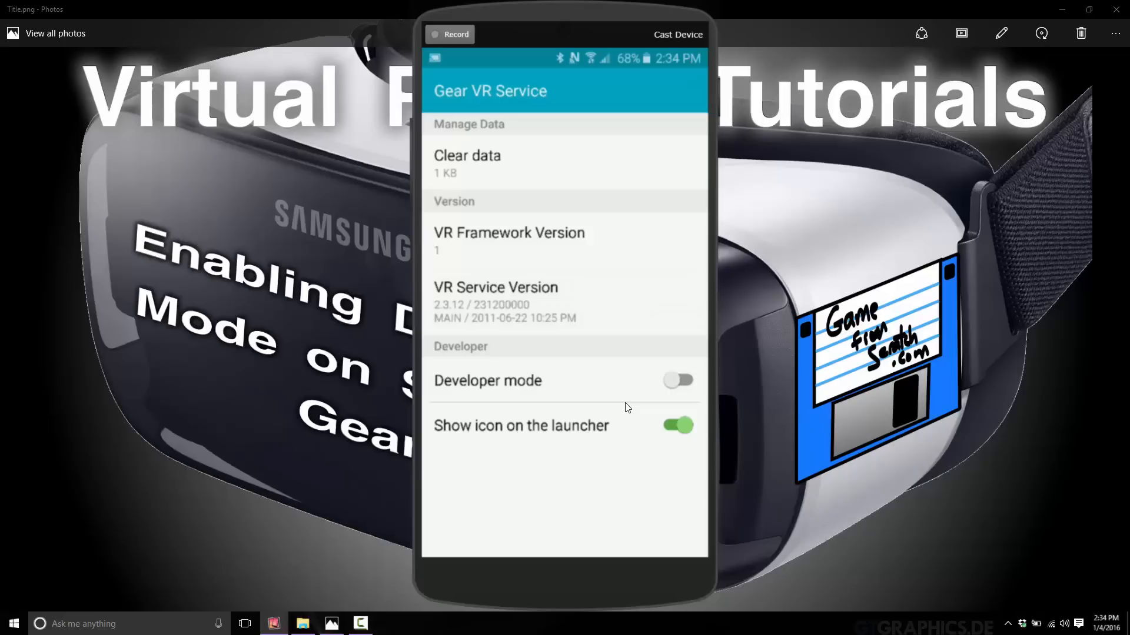
mouse_move(497, 438)
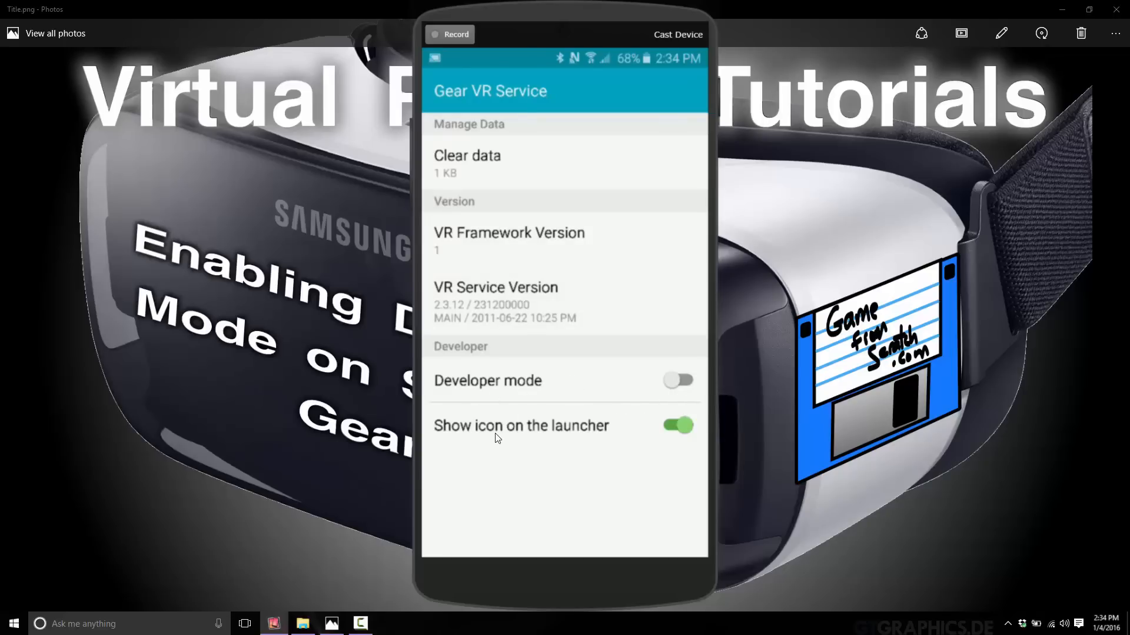
mouse_move(566, 506)
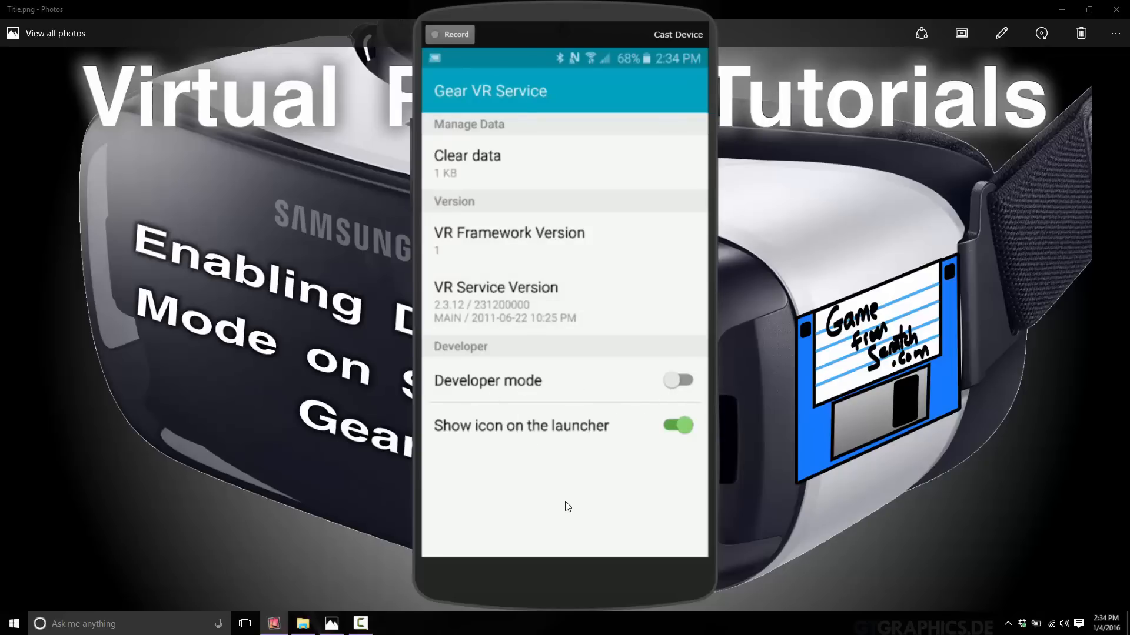
Switch on Developer mode on the Gear VR Service page.
left_click(677, 381)
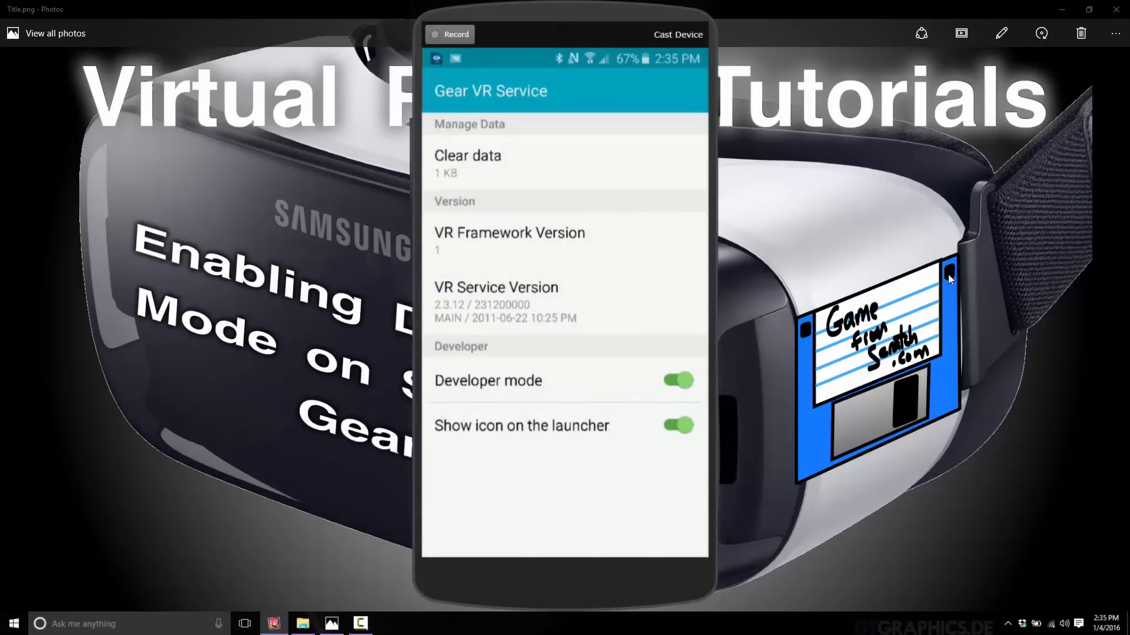
left_click(676, 380)
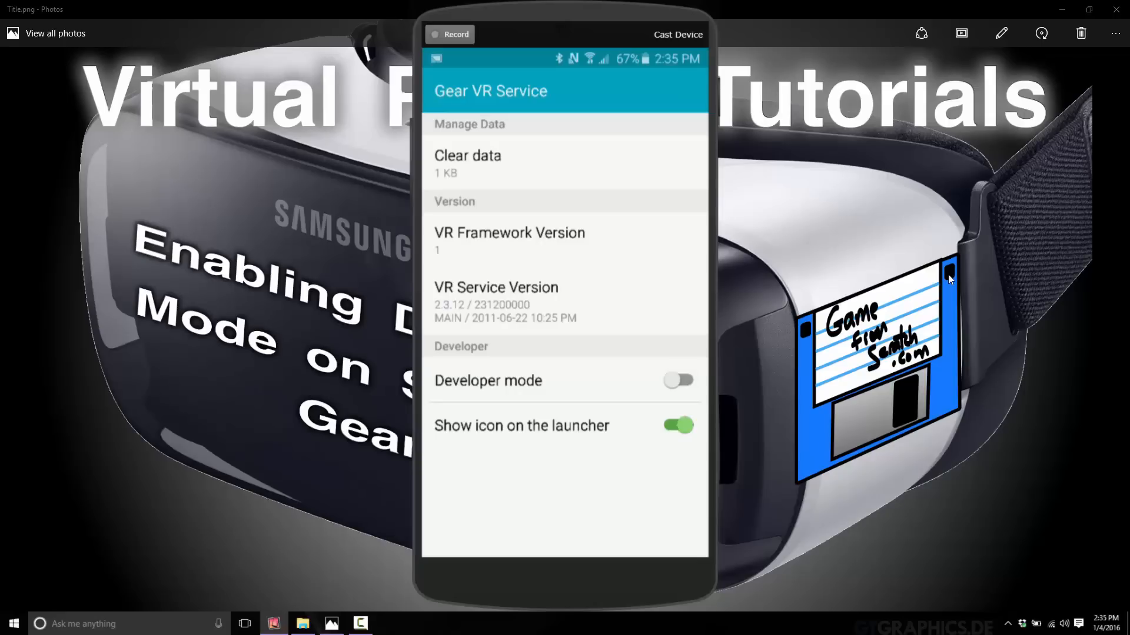